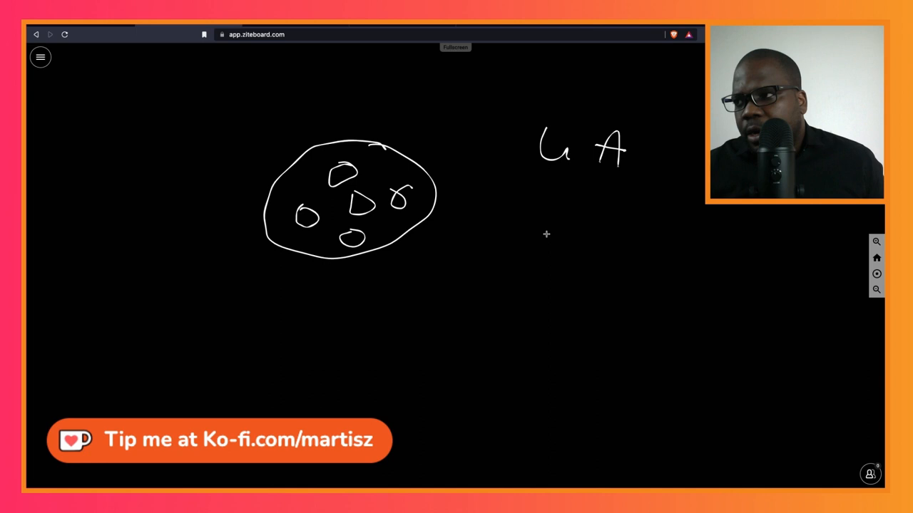
Draw a line extending right from the cooperative circle and write 10k beneath it.
{"action": "left_click_drag", "start_coordinate": [464, 214], "coordinate": [647, 223]}
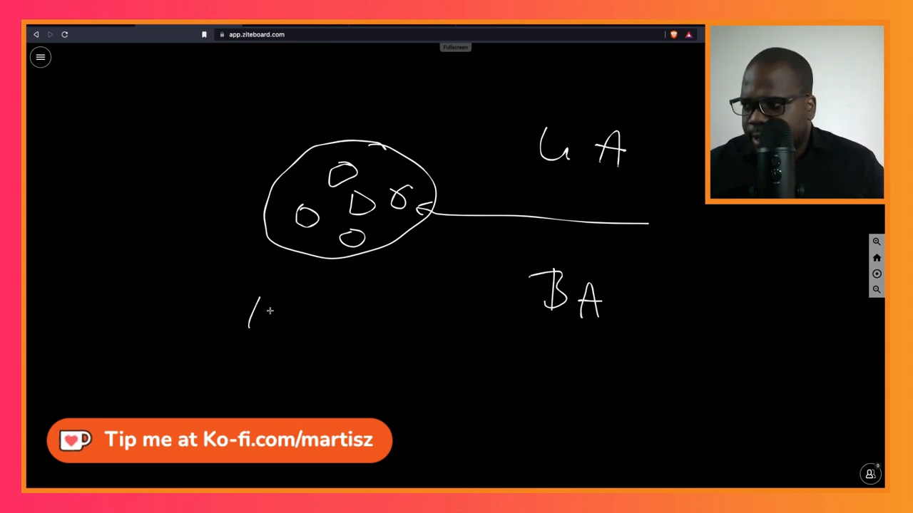
{"action": "left_click_drag", "start_coordinate": [256, 314], "coordinate": [302, 314]}
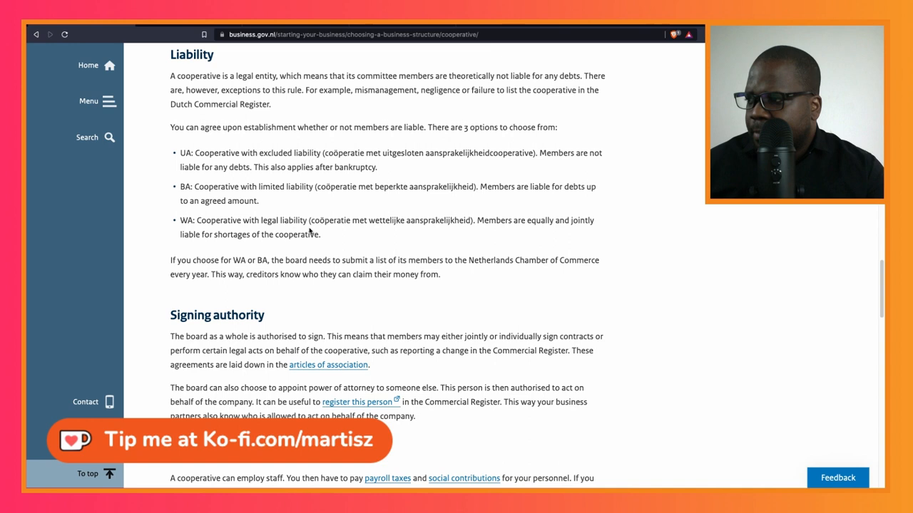
{"action": "mouse_move", "coordinate": [402, 229]}
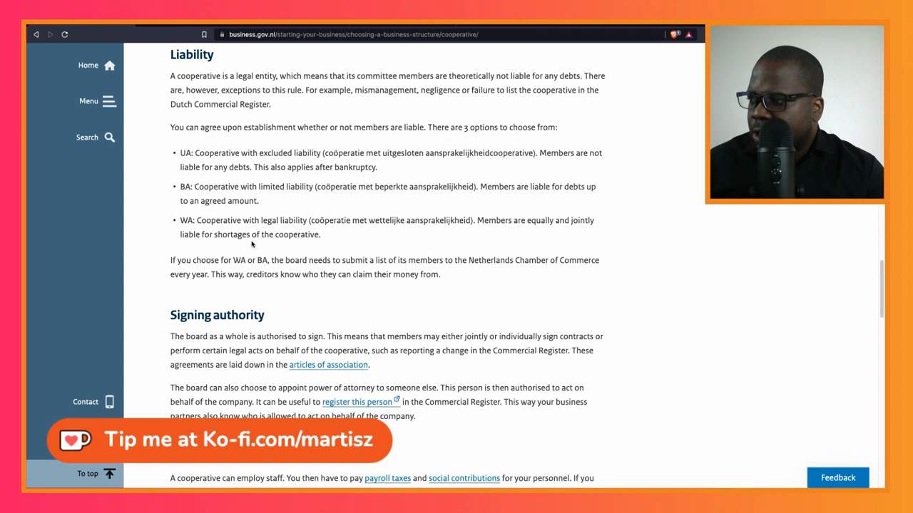
{"action": "mouse_move", "coordinate": [202, 262]}
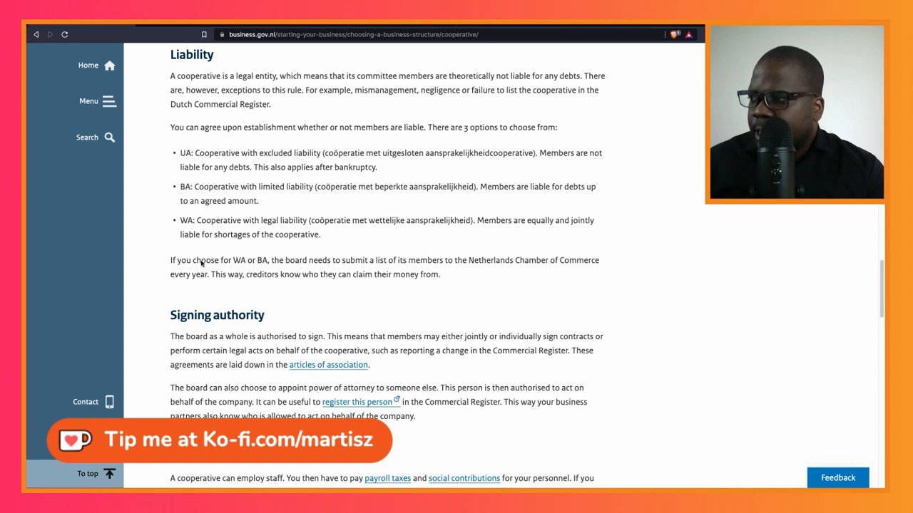
{"action": "mouse_move", "coordinate": [279, 268]}
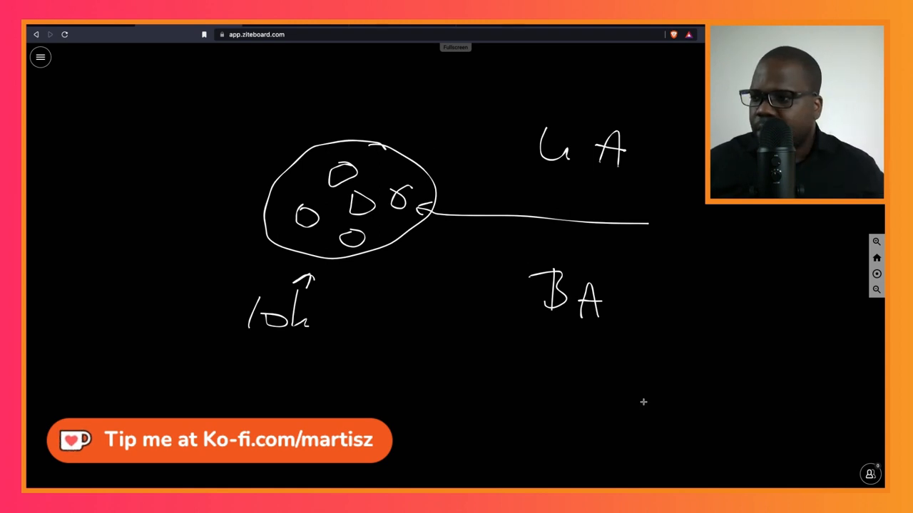
Write WA below BA, box BA and WA together, and add an arrowed label pointing at the box.
{"action": "left_click_drag", "start_coordinate": [545, 368], "coordinate": [585, 399]}
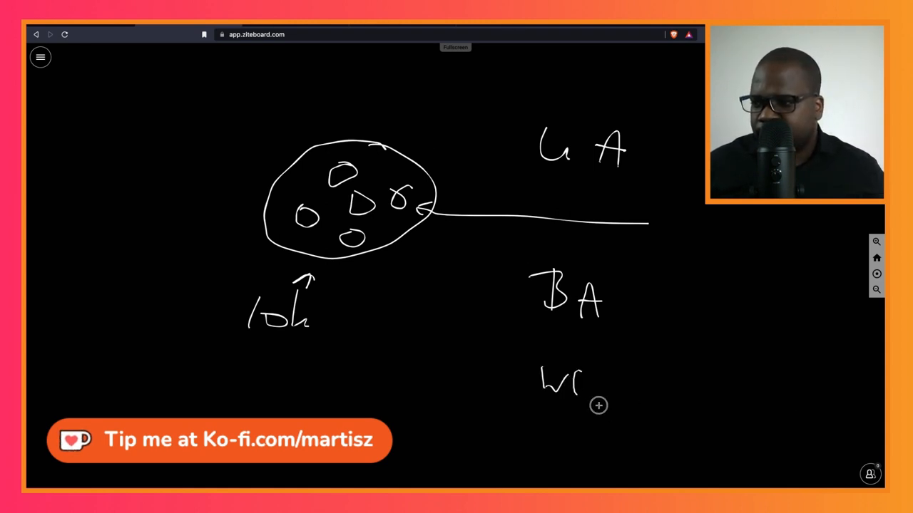
{"action": "left_click_drag", "start_coordinate": [585, 374], "coordinate": [599, 396]}
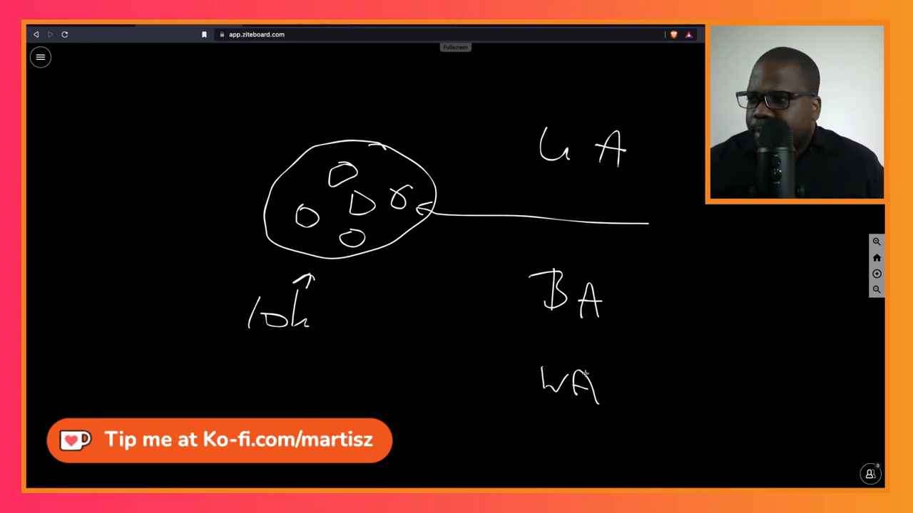
{"action": "left_click_drag", "start_coordinate": [508, 254], "coordinate": [488, 405]}
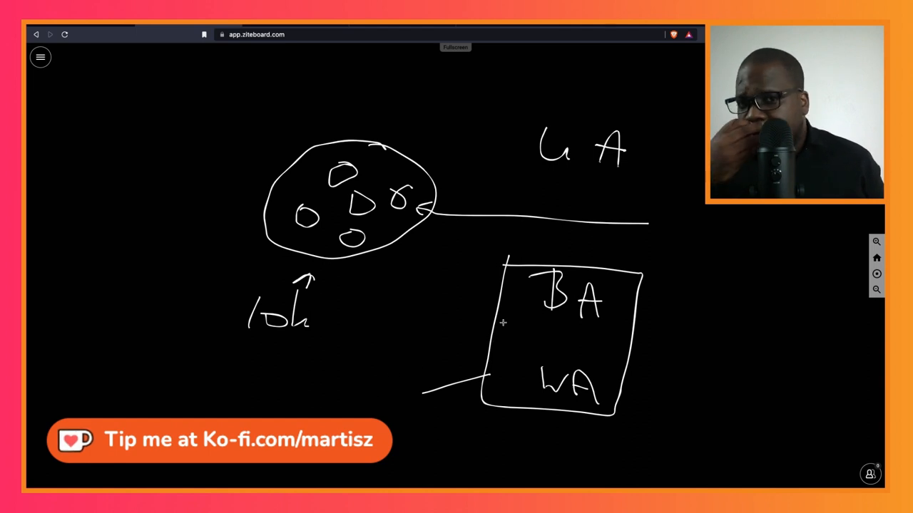
{"action": "mouse_move", "coordinate": [505, 308]}
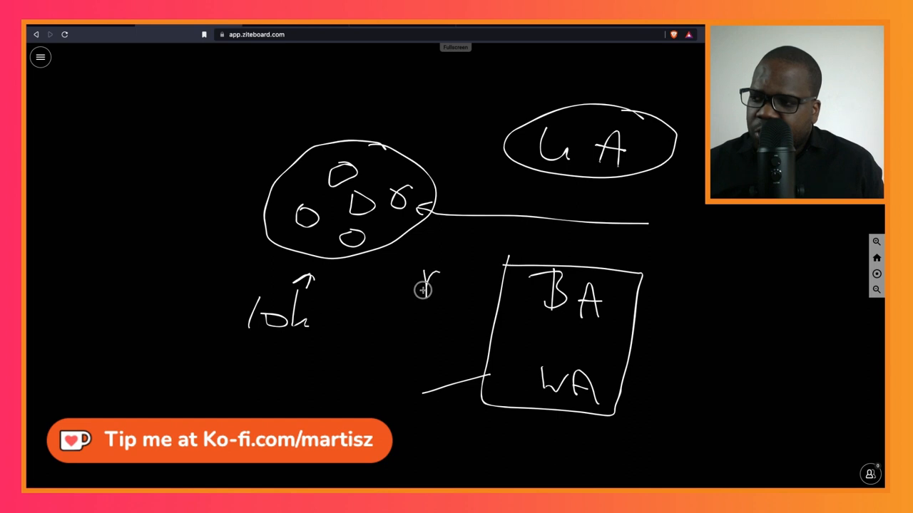
{"action": "left_click_drag", "start_coordinate": [439, 292], "coordinate": [485, 295]}
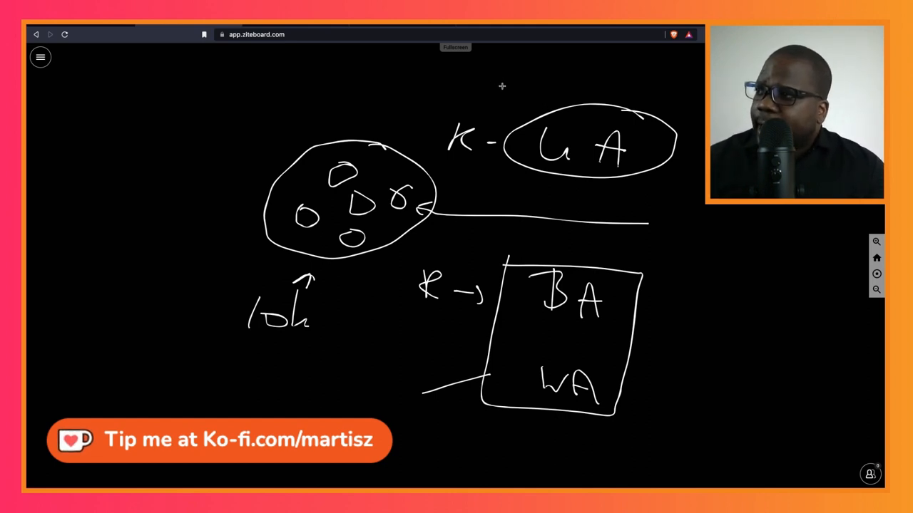
{"action": "mouse_move", "coordinate": [405, 54]}
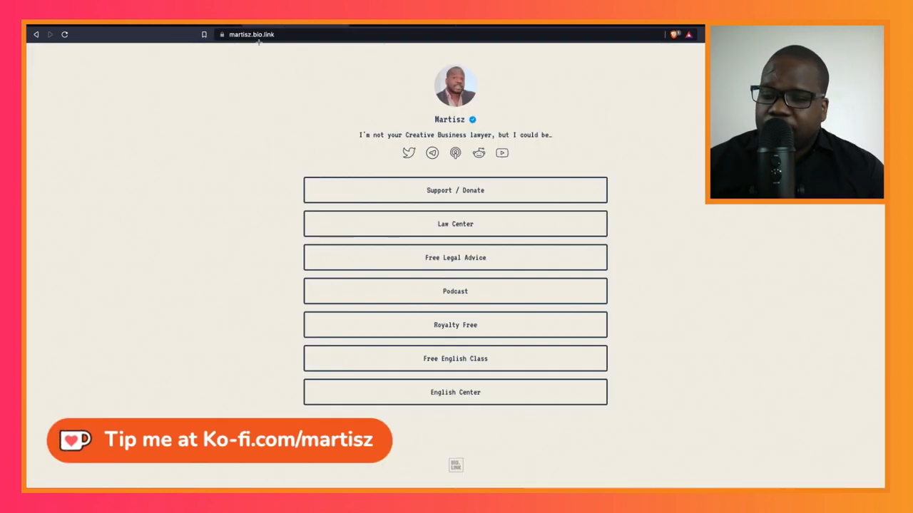
{"action": "mouse_move", "coordinate": [391, 228]}
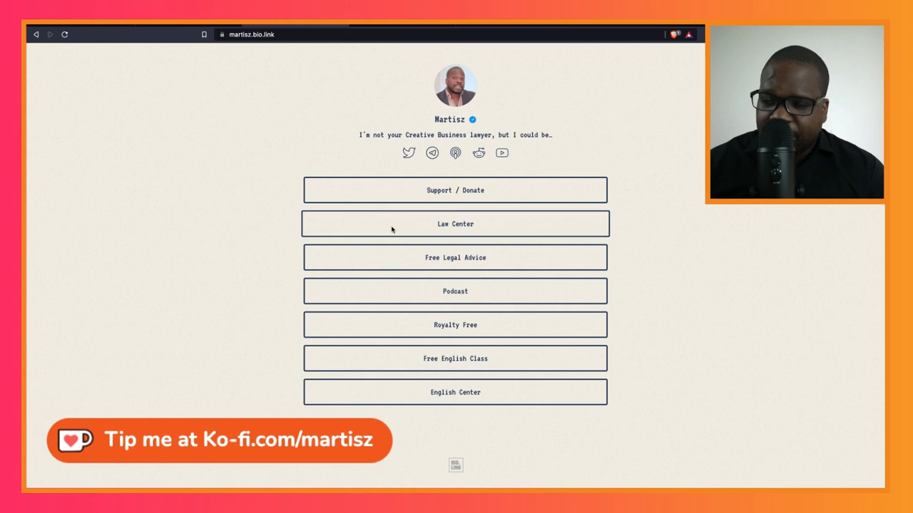
{"action": "mouse_move", "coordinate": [390, 230]}
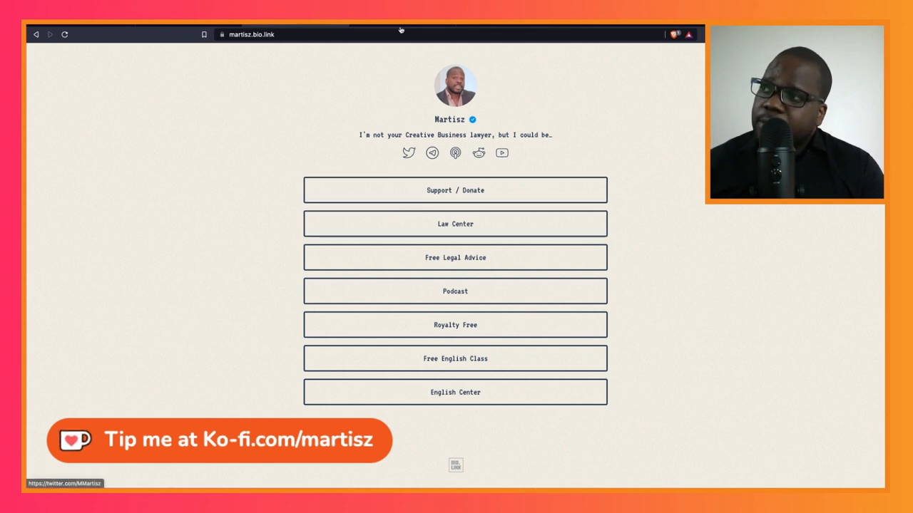
Go to the presenter's Ko-fi support and donation page via the Support / Donate link.
{"action": "left_click", "coordinate": [455, 189]}
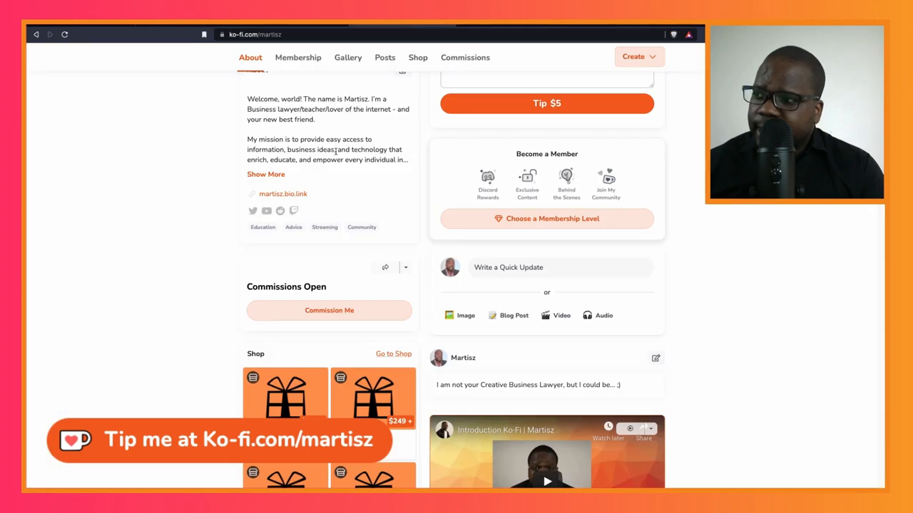
{"action": "scroll", "scroll_direction": "up", "scroll_amount": 3}
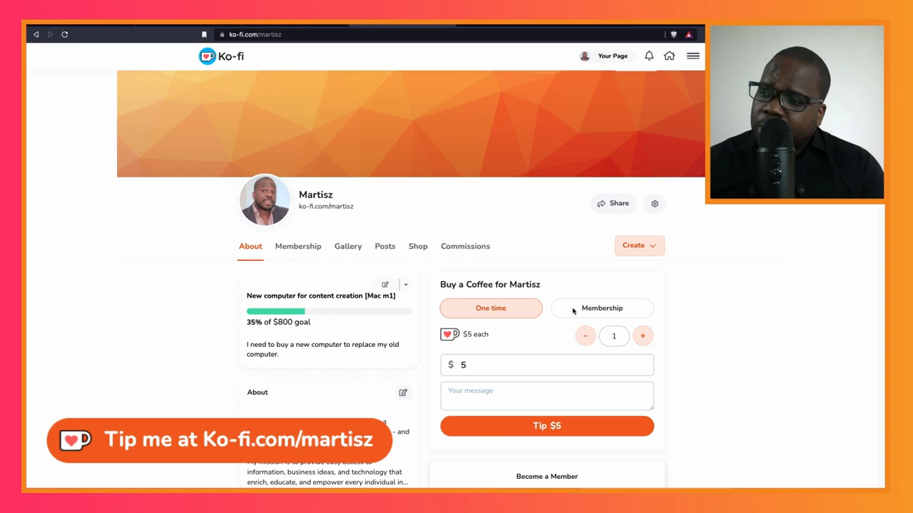
{"action": "left_click", "coordinate": [602, 308]}
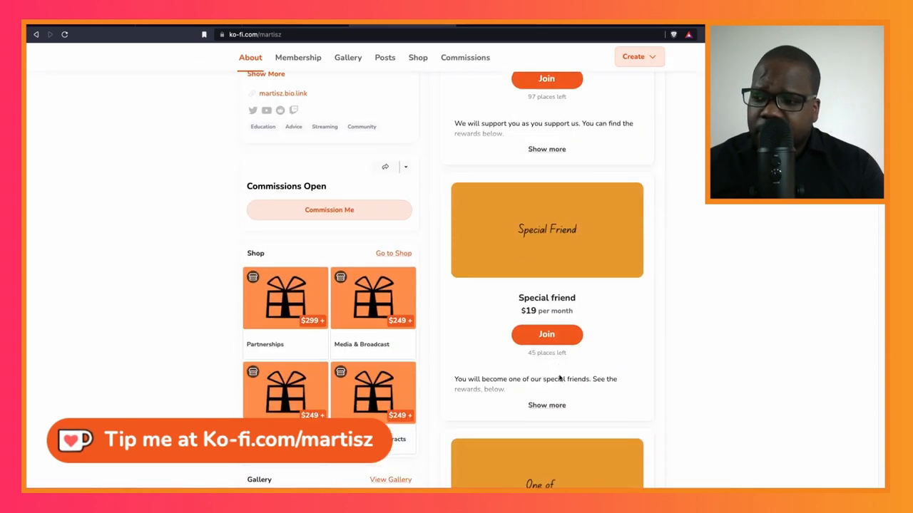
{"action": "scroll", "scroll_direction": "up", "scroll_amount": 3}
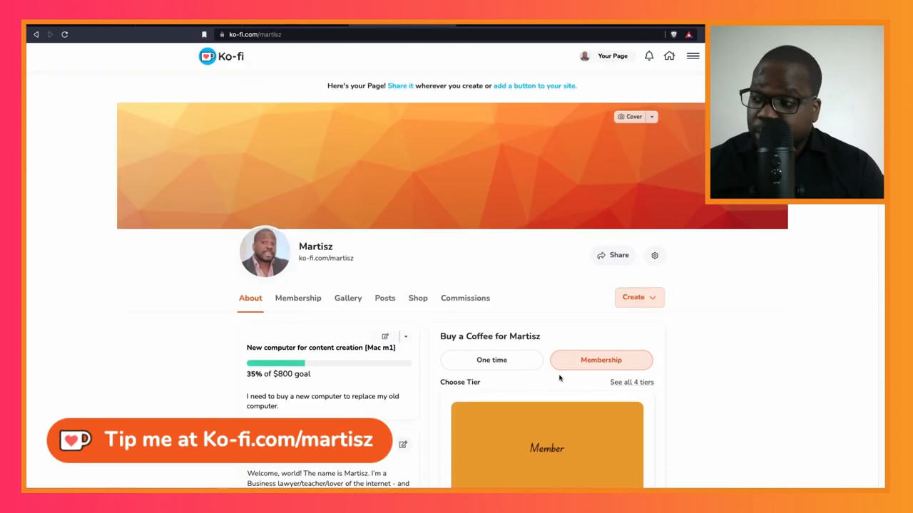
{"action": "scroll", "scroll_direction": "down", "scroll_amount": 3}
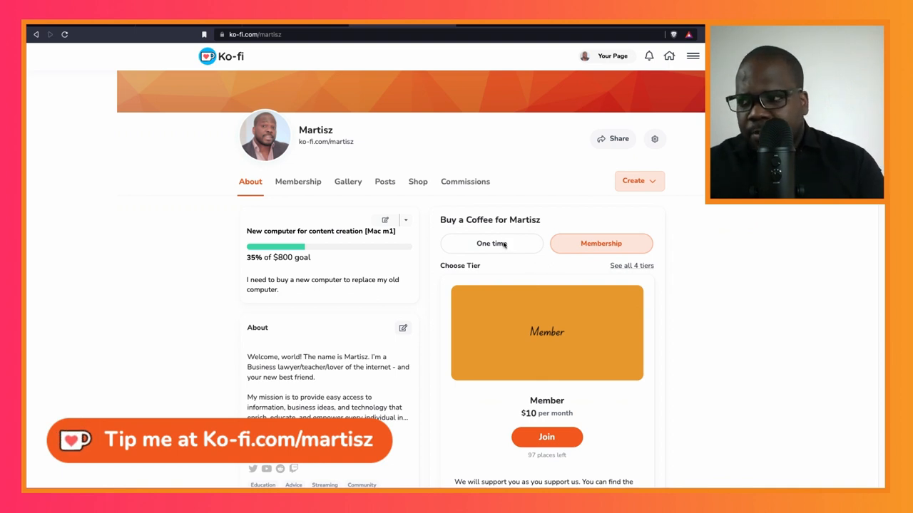
{"action": "left_click", "coordinate": [490, 243]}
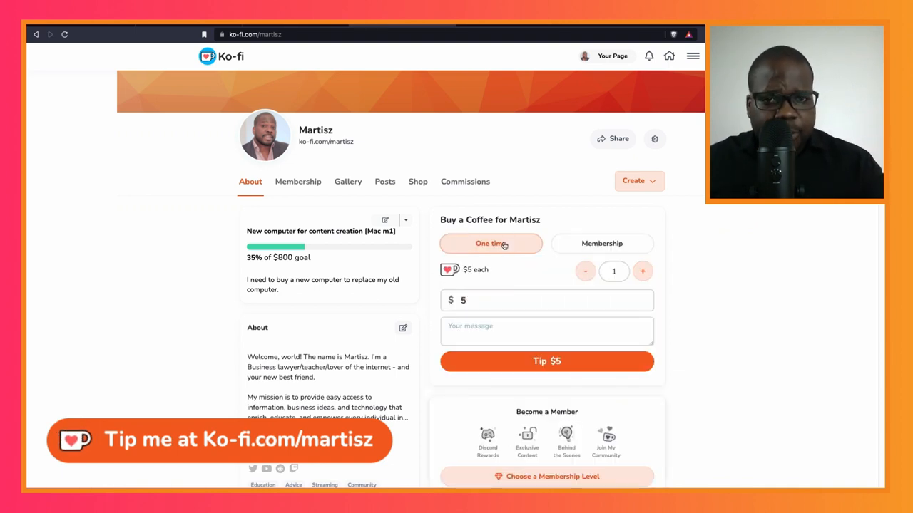